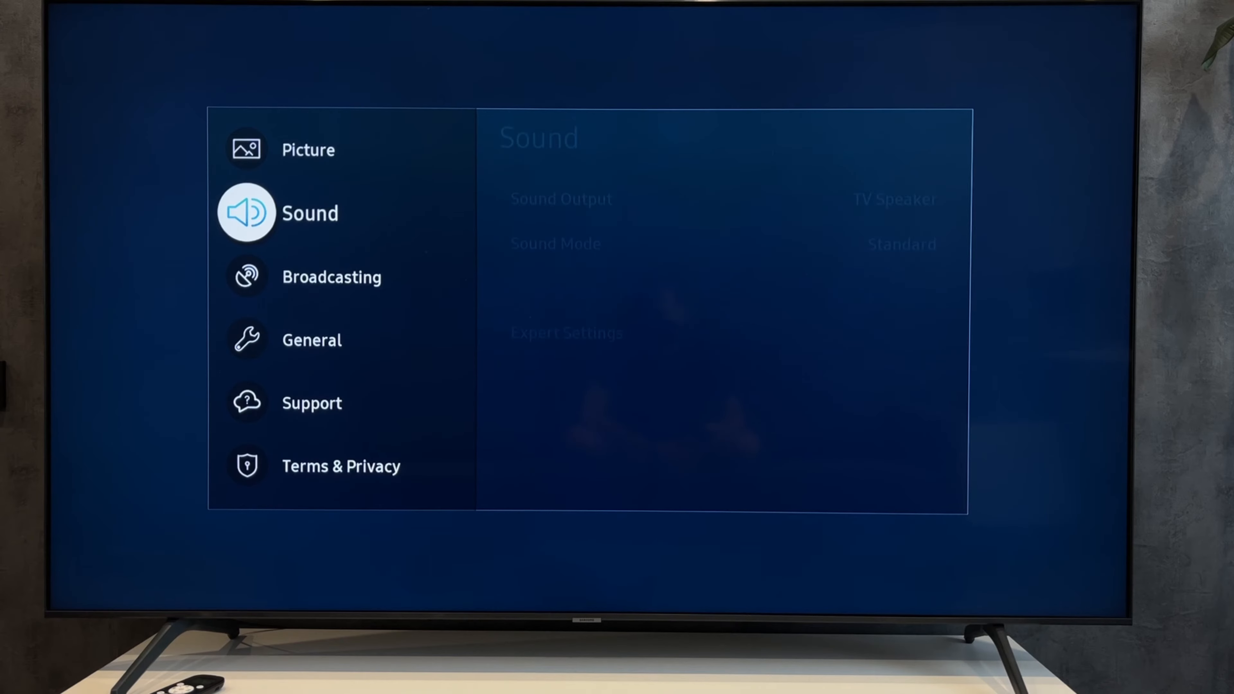
Search for Bluetooth speakers under Sound Output, then cancel the search
{"action": "left_click", "coordinate": [309, 213]}
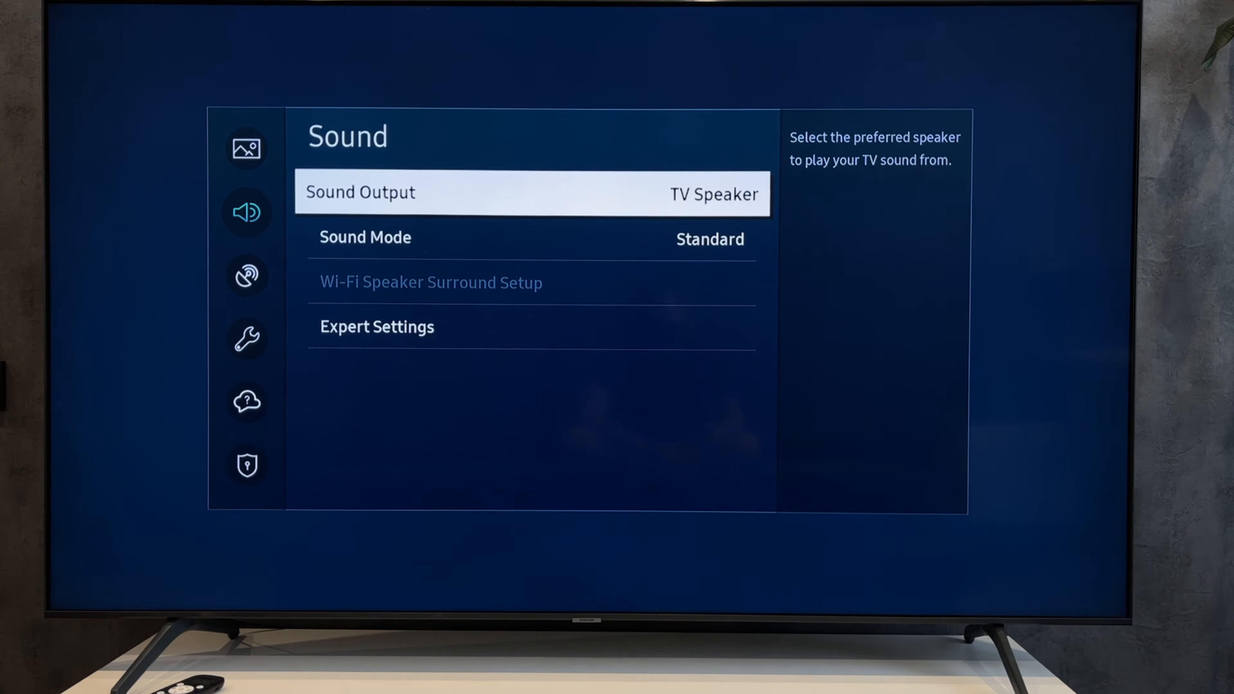
{"action": "left_click", "coordinate": [532, 193]}
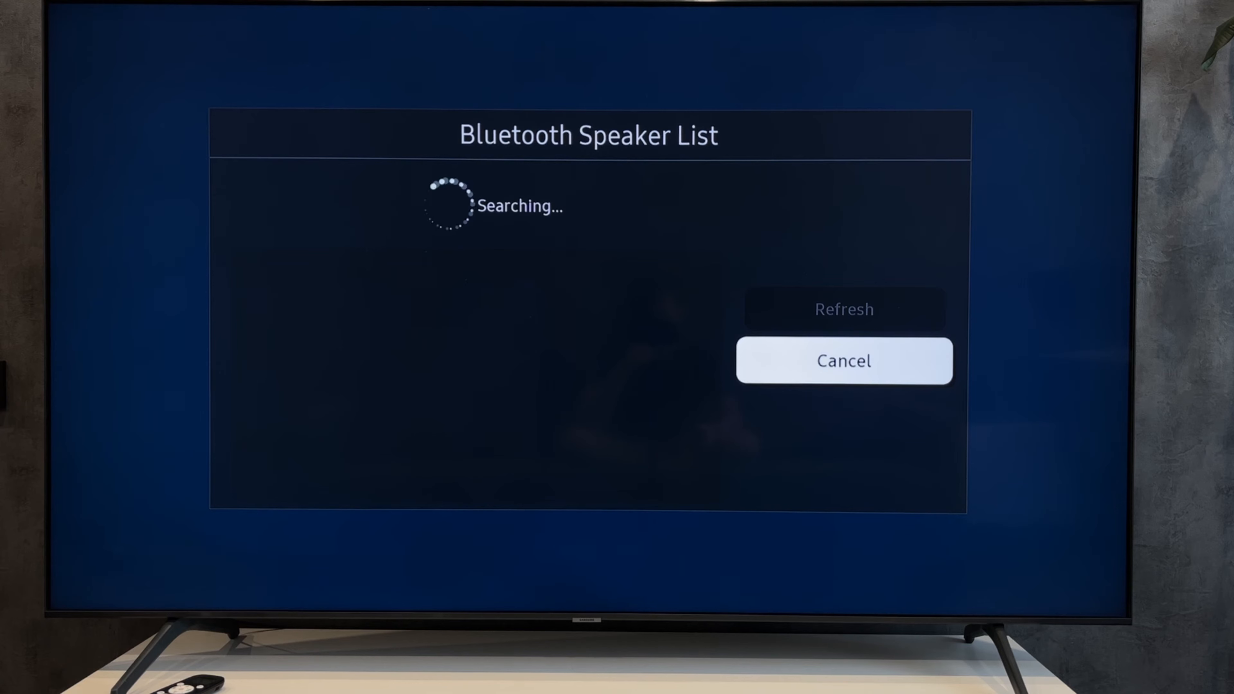
{"action": "left_click", "coordinate": [843, 361]}
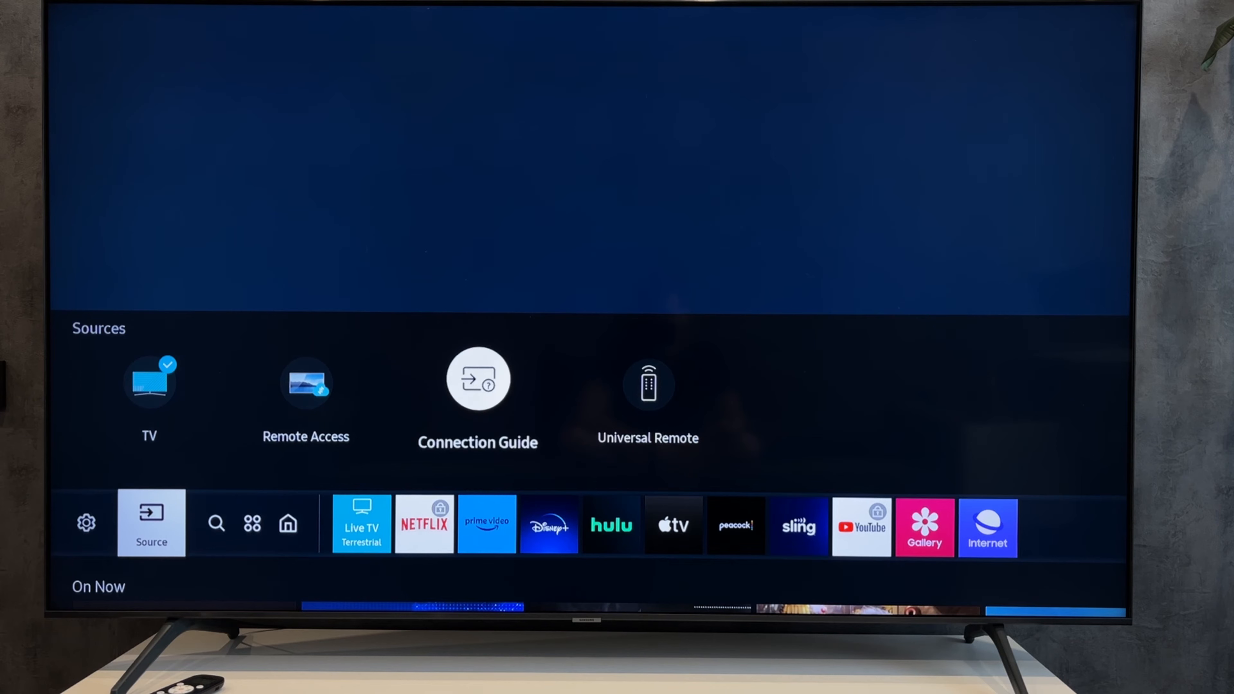
{"action": "left_click", "coordinate": [477, 378]}
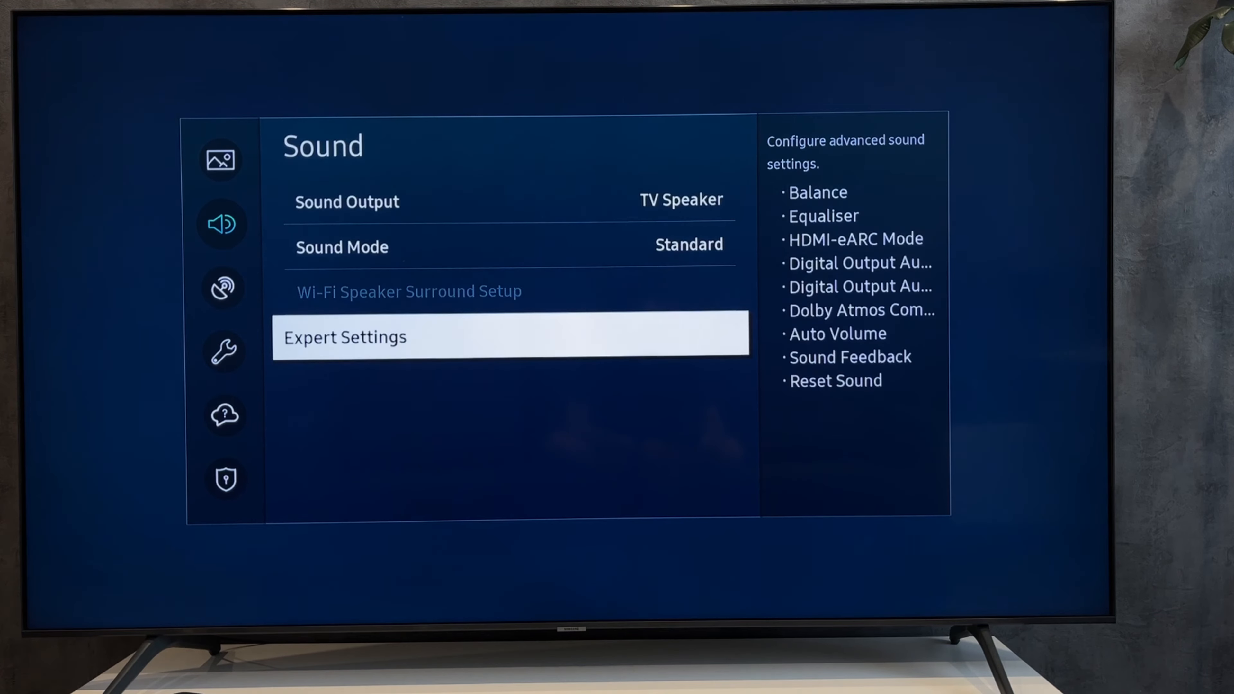
Check HDMI-eARC Mode is Auto in Expert Settings, browse General, then return to the Sources panel
{"action": "left_click", "coordinate": [509, 336]}
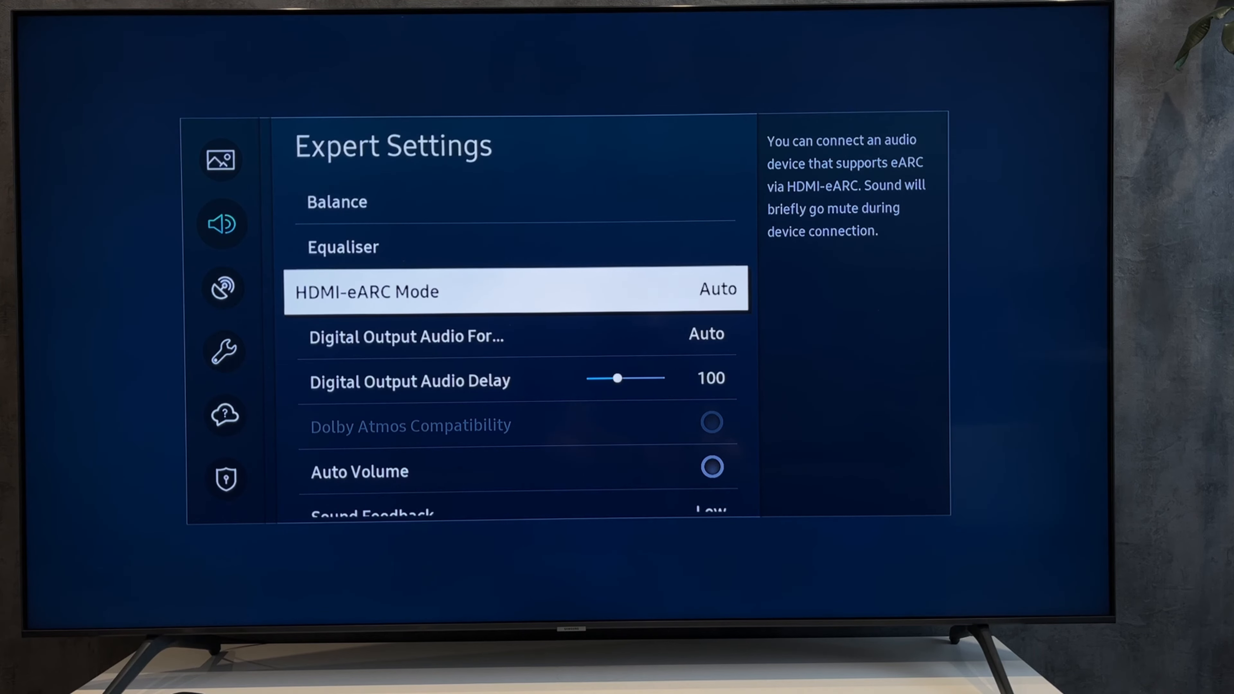
{"action": "key", "text": "Back"}
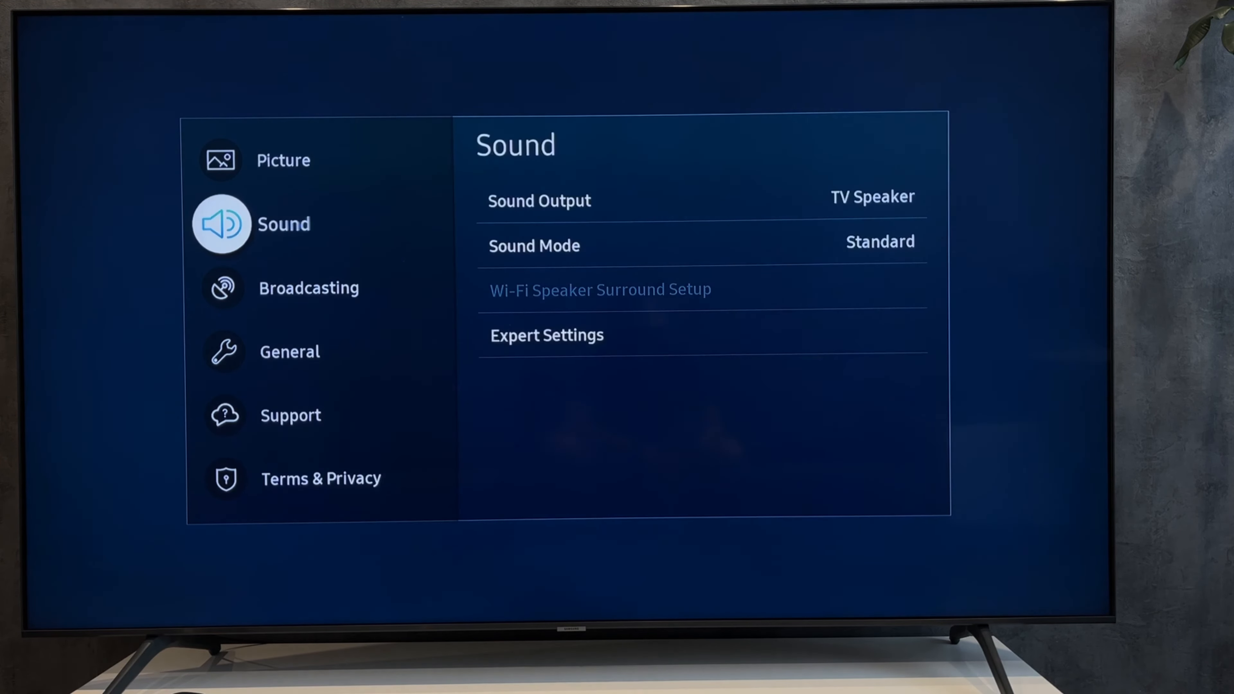
{"action": "left_click", "coordinate": [290, 351]}
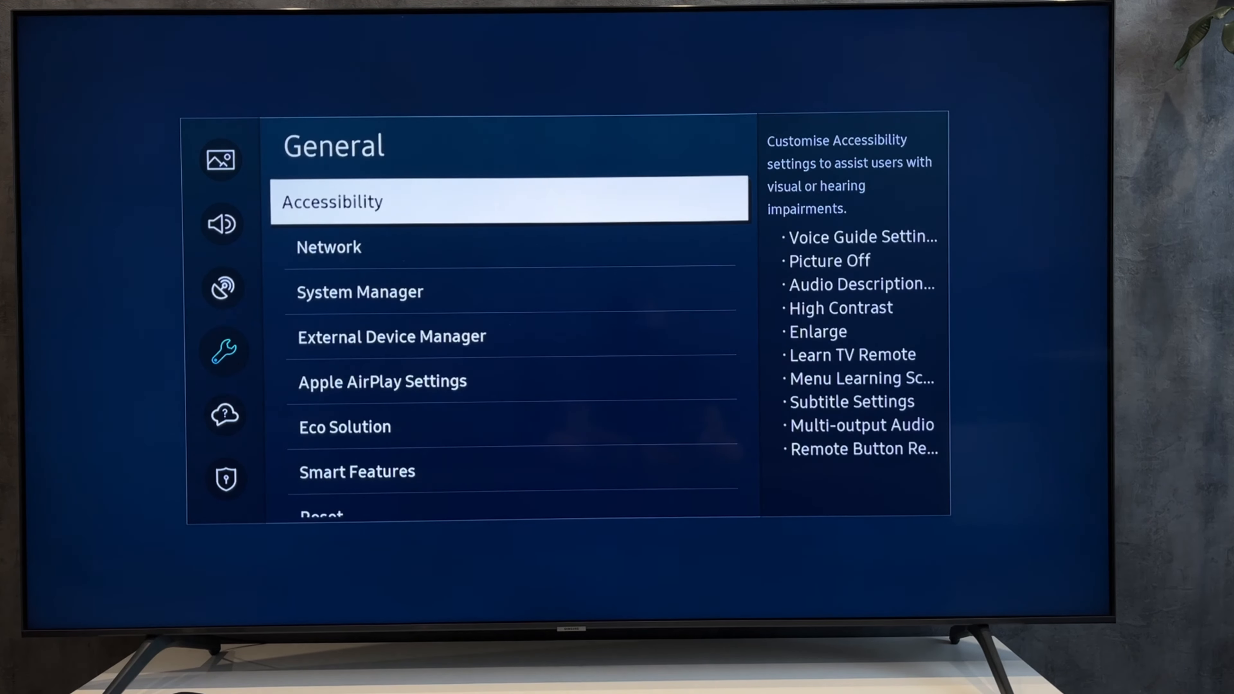
{"action": "left_click", "coordinate": [392, 336]}
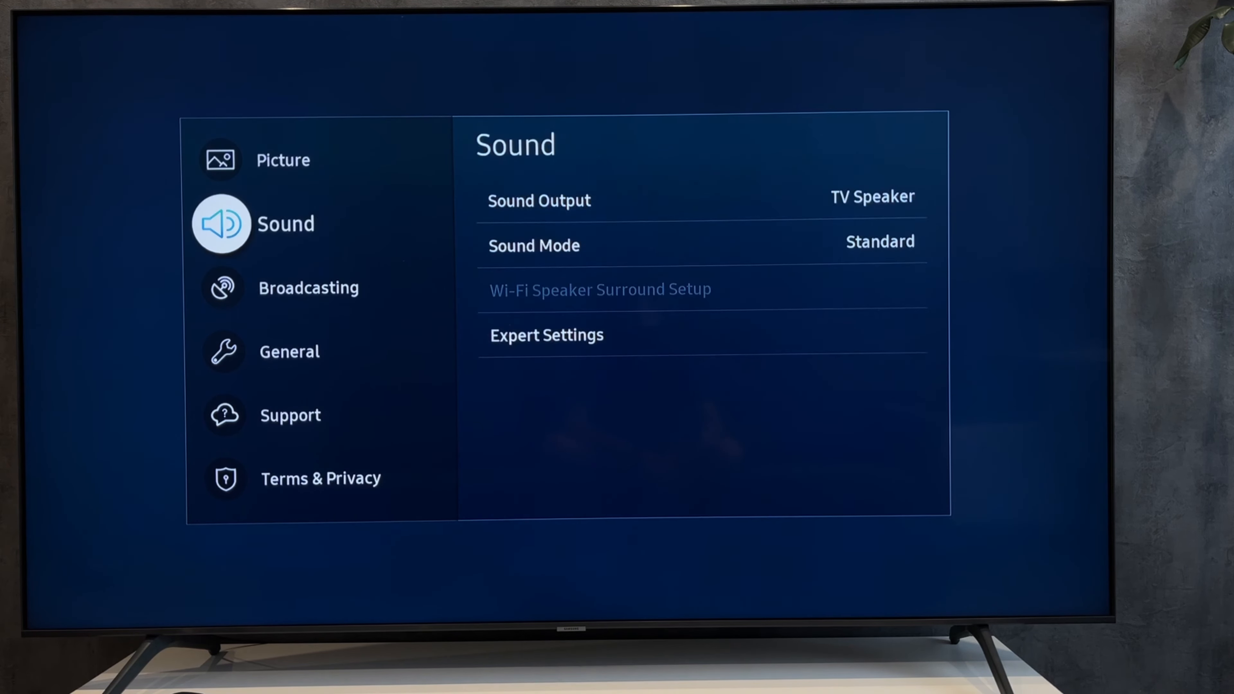
{"action": "left_click", "coordinate": [538, 200]}
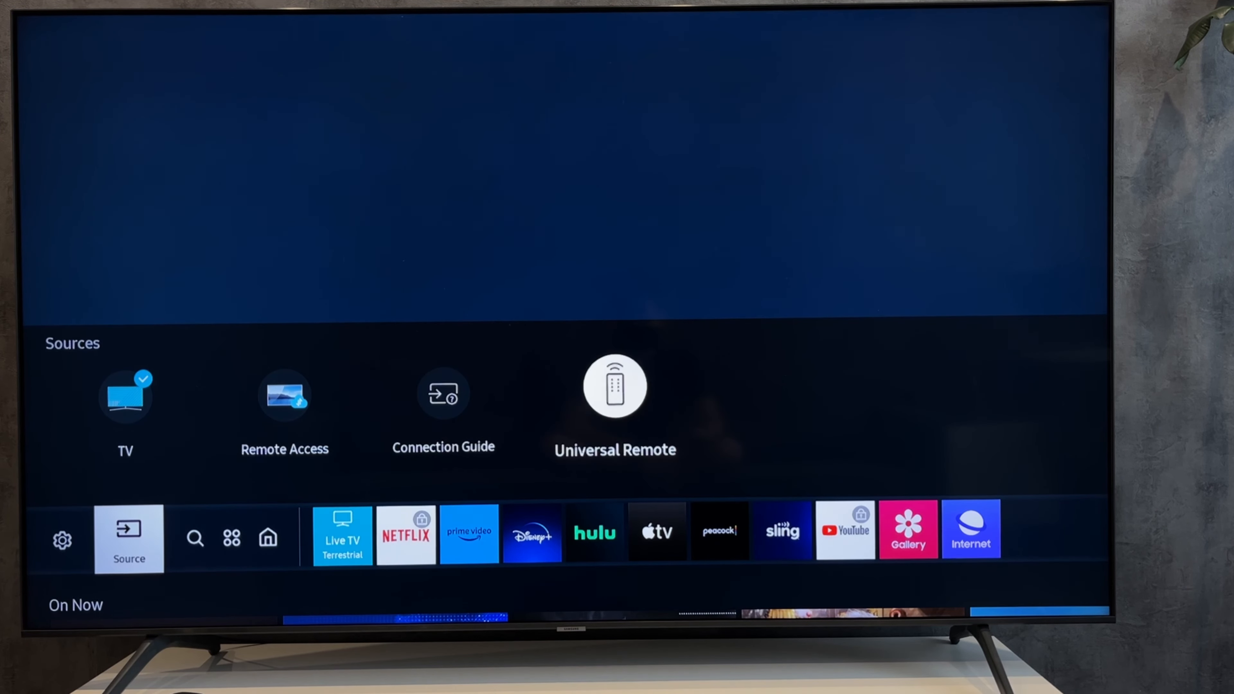
Start Universal Remote setup, briefly choosing OTT box/game console before backing out
{"action": "left_click", "coordinate": [613, 386]}
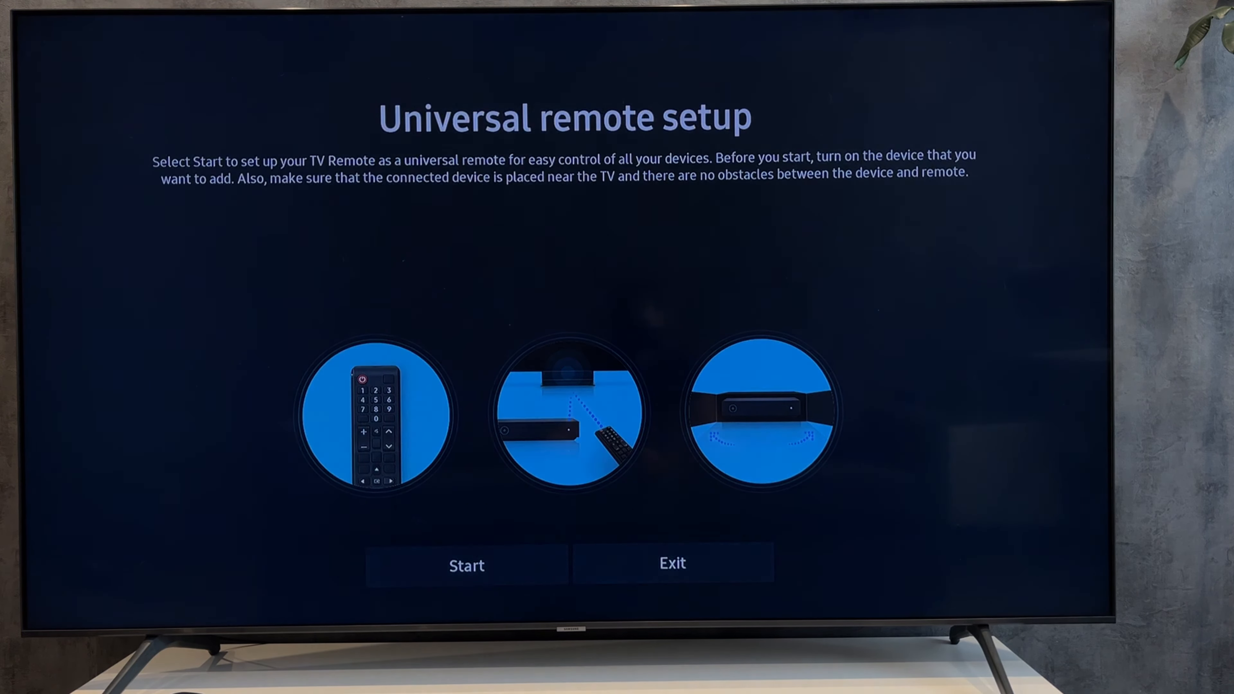
{"action": "left_click", "coordinate": [466, 565]}
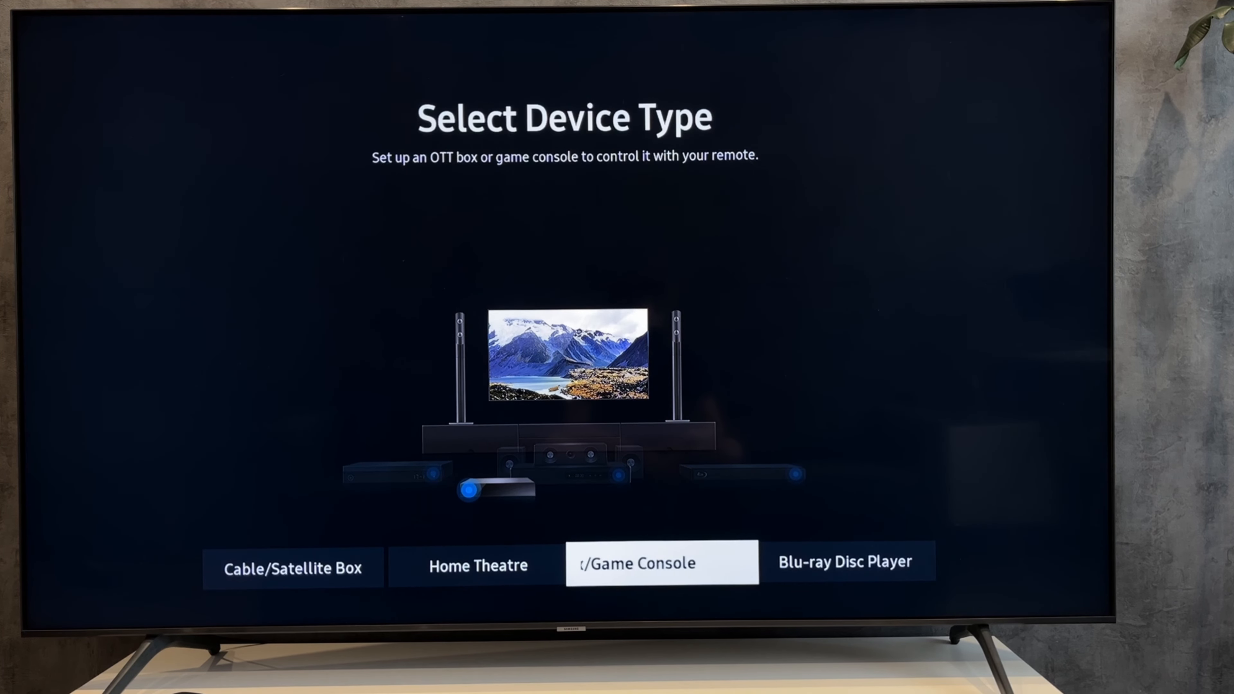
{"action": "left_click", "coordinate": [661, 561]}
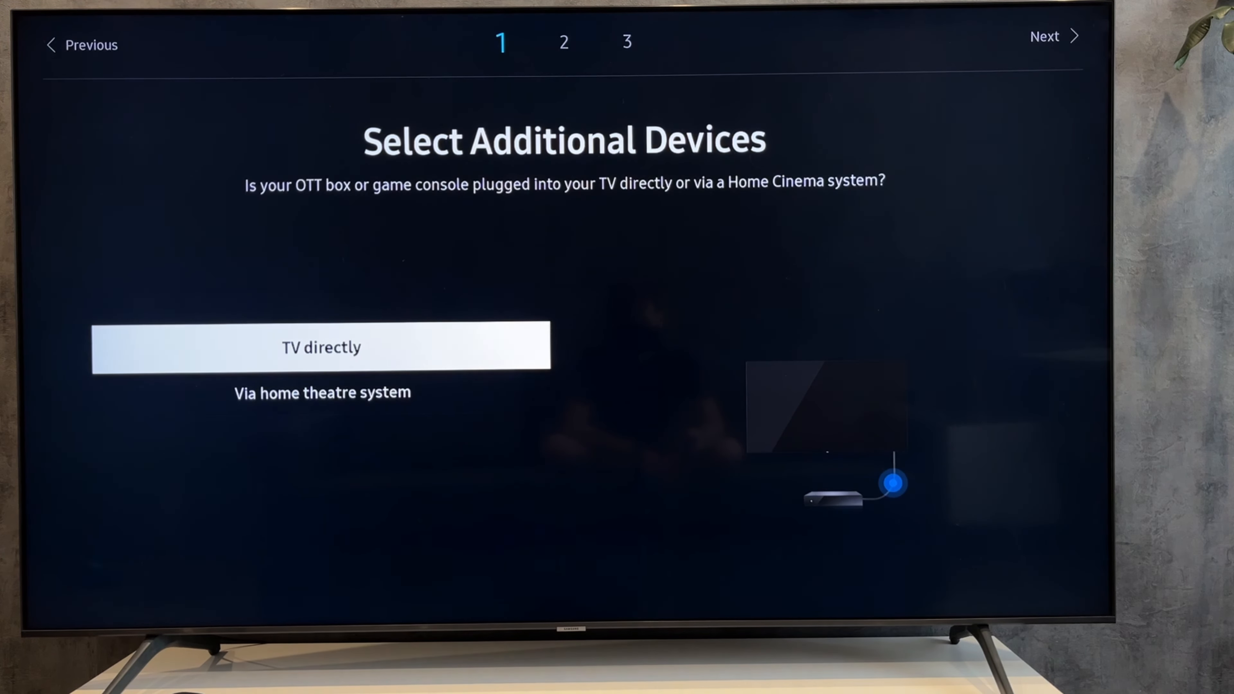
{"action": "left_click", "coordinate": [321, 346]}
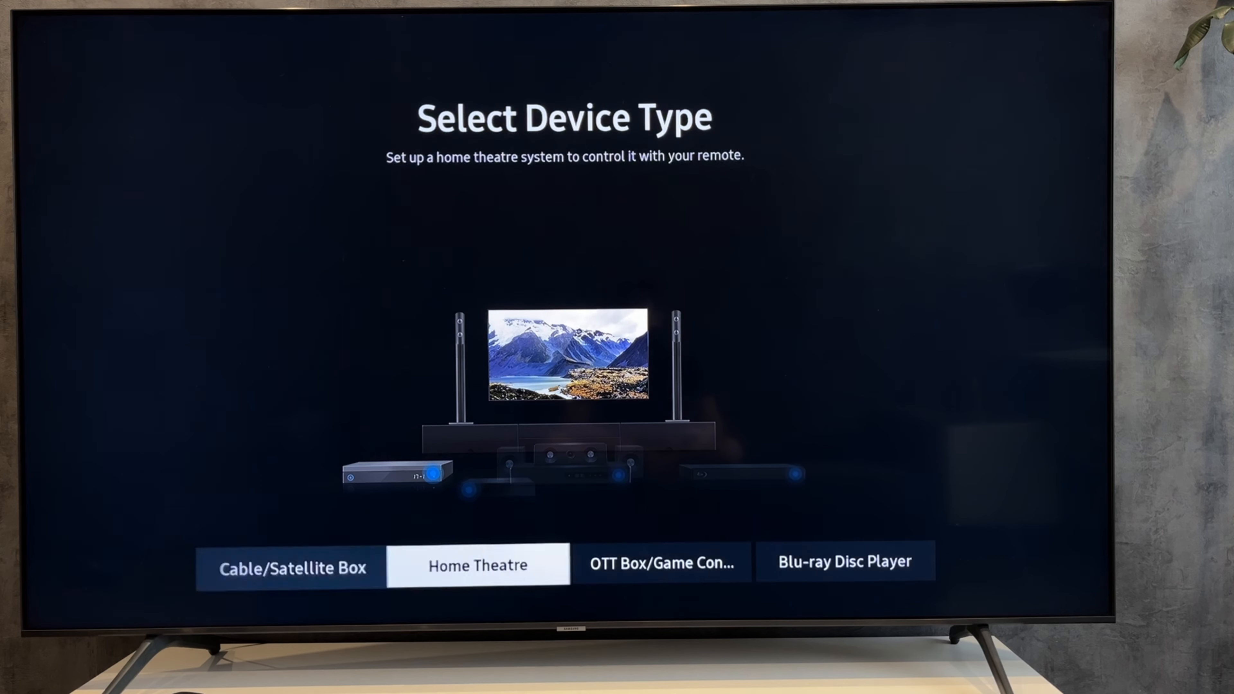
Choose Home Theatre as the device type and pick Sony as the brand
{"action": "left_click", "coordinate": [478, 565]}
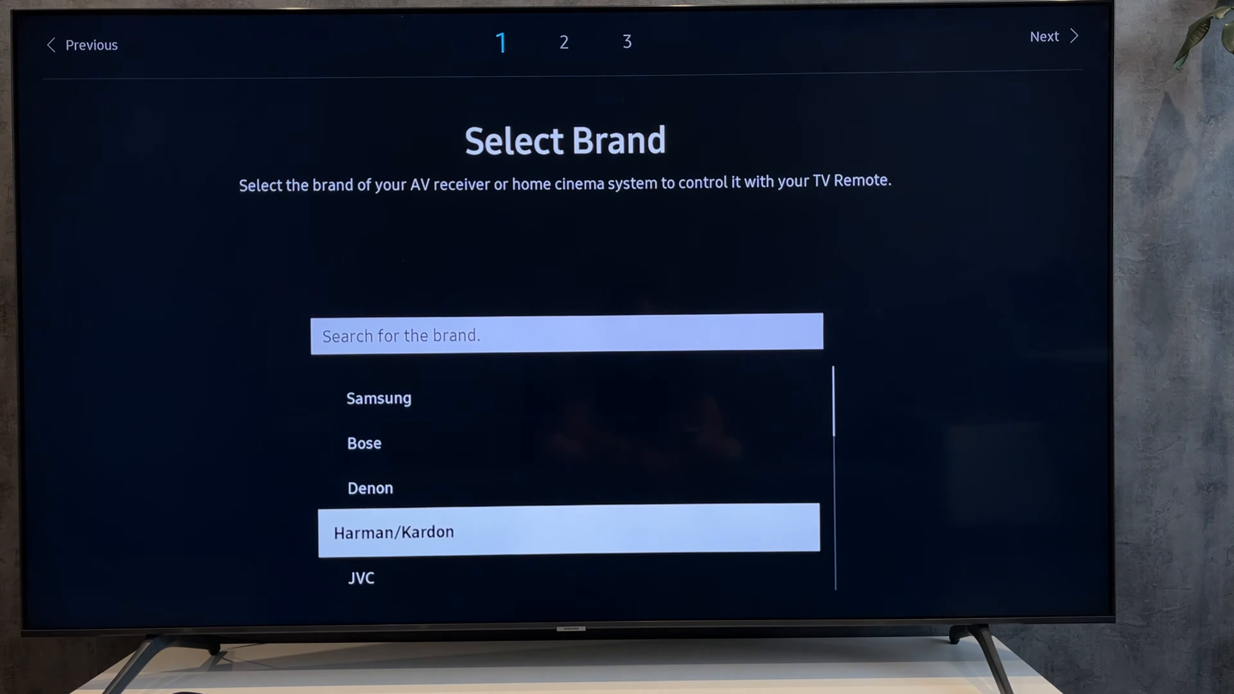
{"action": "scroll", "scroll_direction": "down", "scroll_amount": 3}
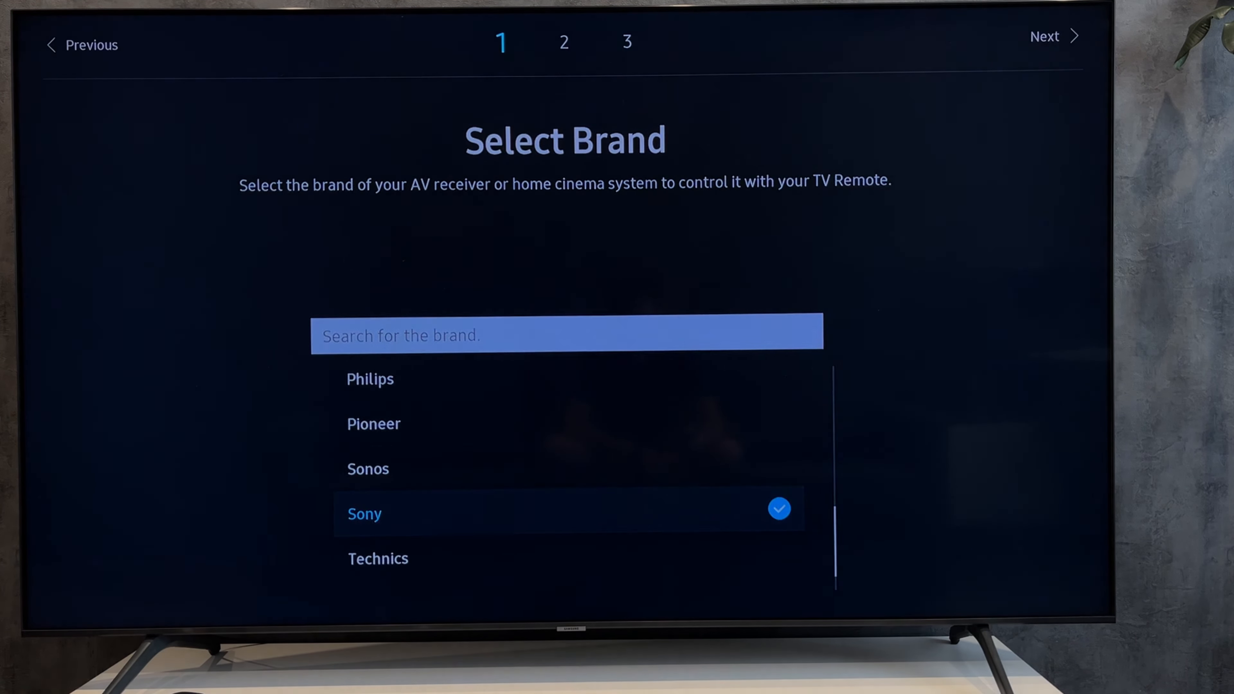
{"action": "left_click", "coordinate": [1046, 36]}
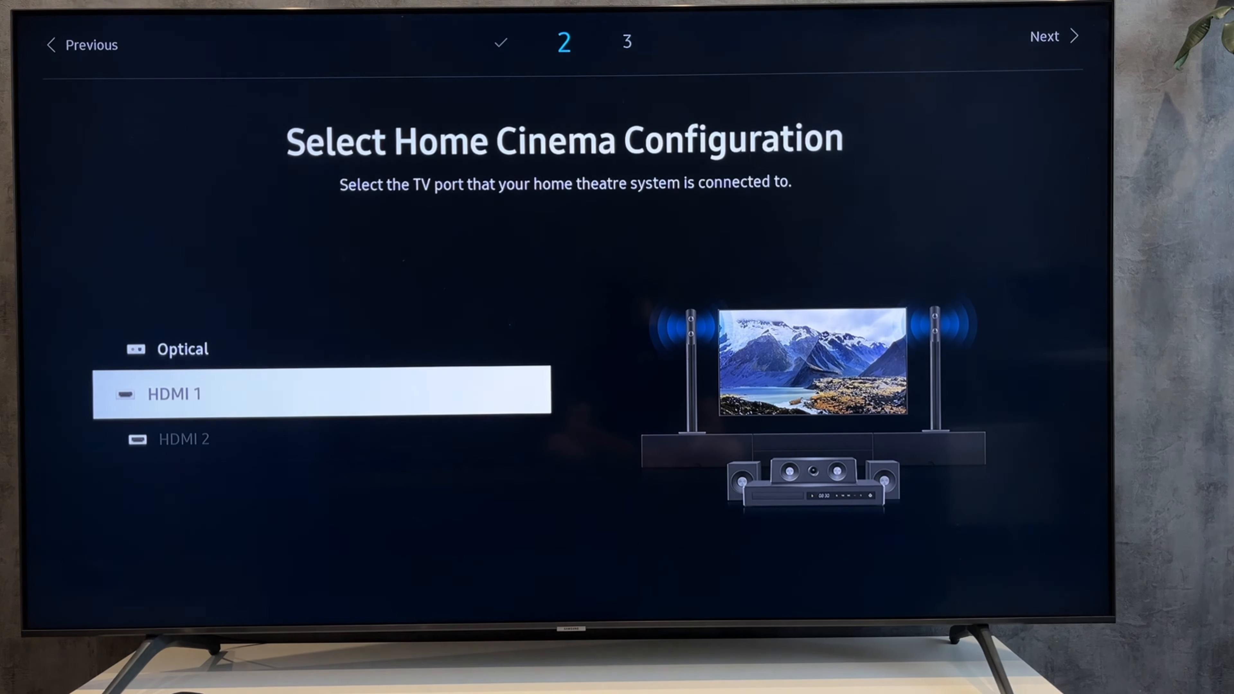